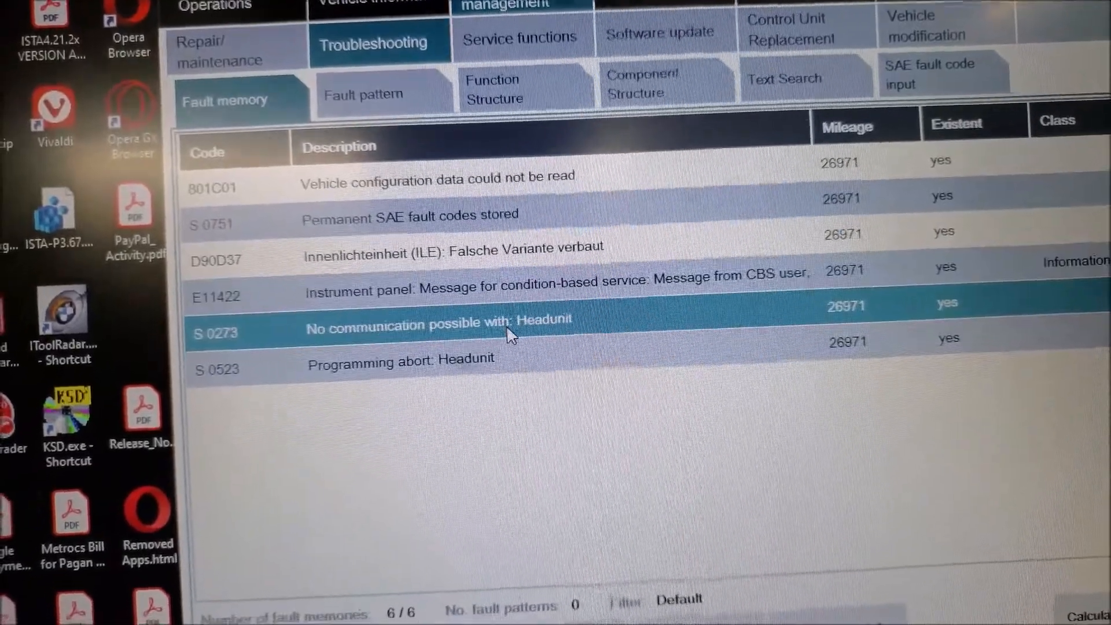
Select the 'No communication possible with: Headunit' fault entry
{"action": "left_click", "coordinate": [401, 372]}
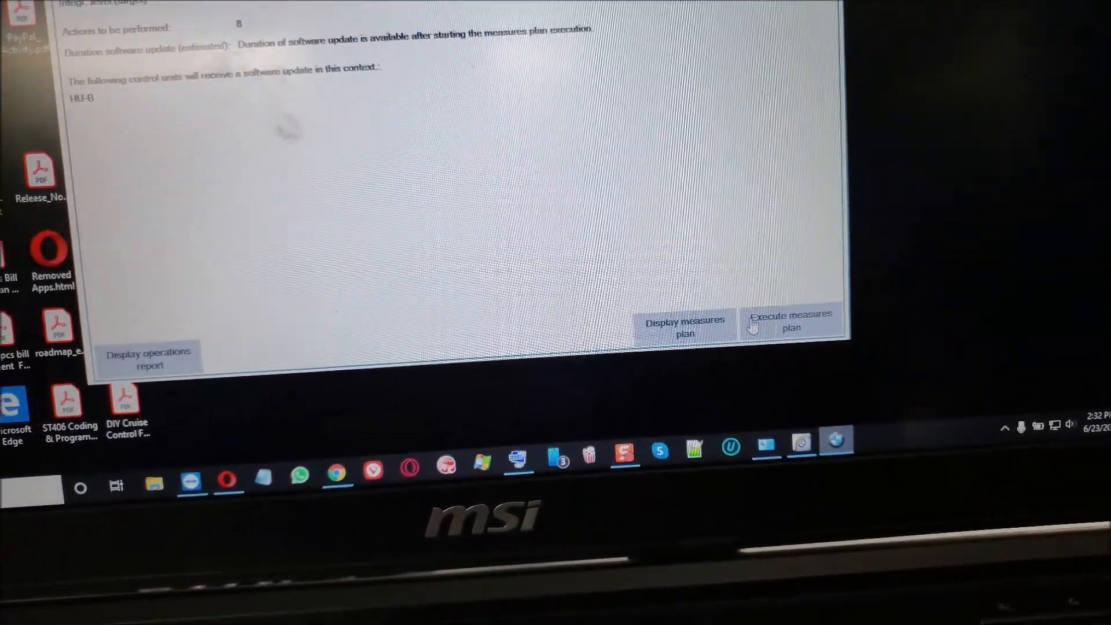
Execute the measures plan, confirming the data carrier notice and vehicle programming preparation checklist
{"action": "left_click", "coordinate": [790, 321]}
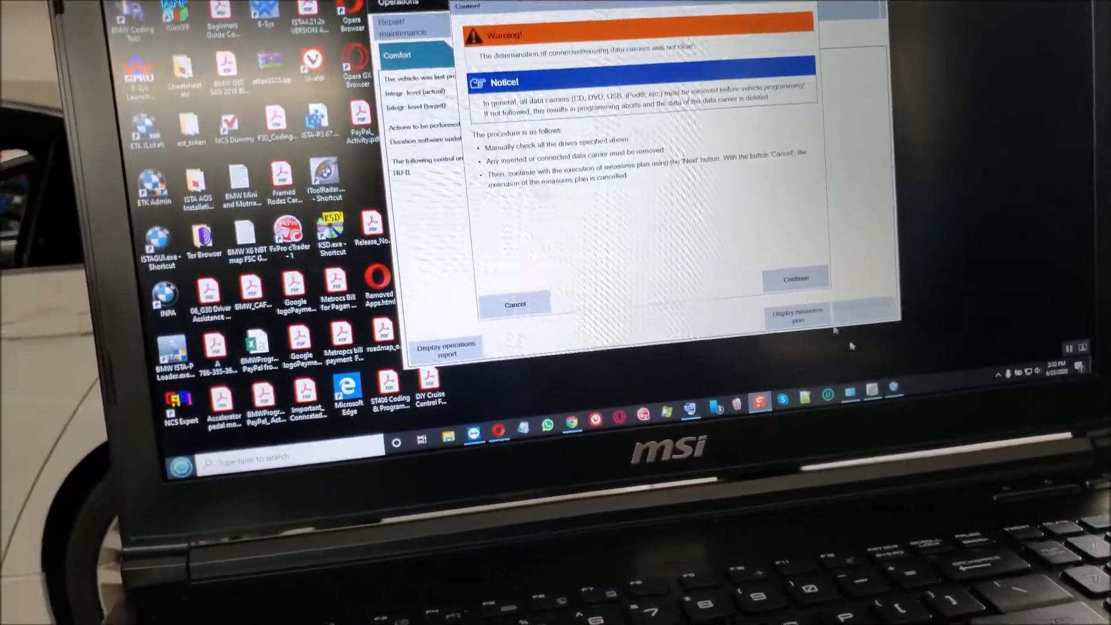
{"action": "left_click", "coordinate": [796, 278]}
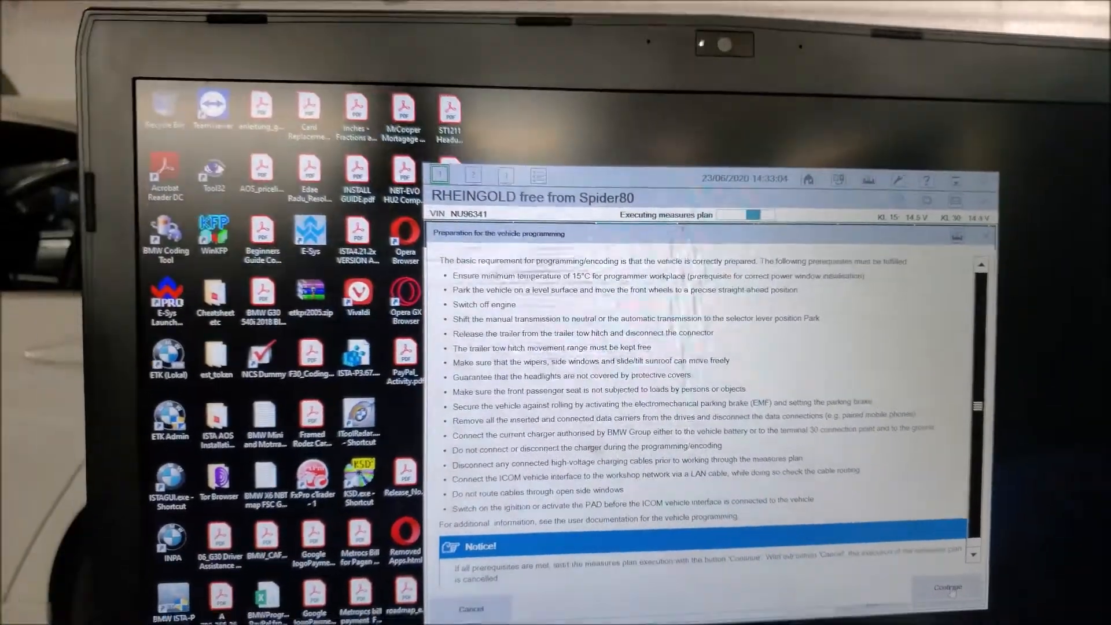
{"action": "left_click", "coordinate": [946, 586]}
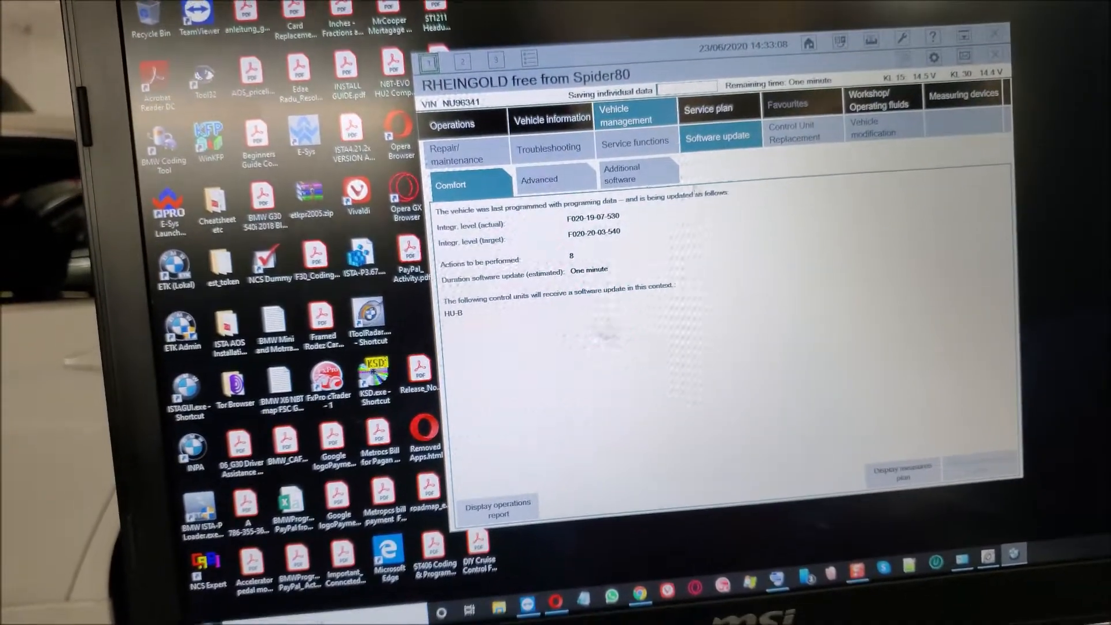